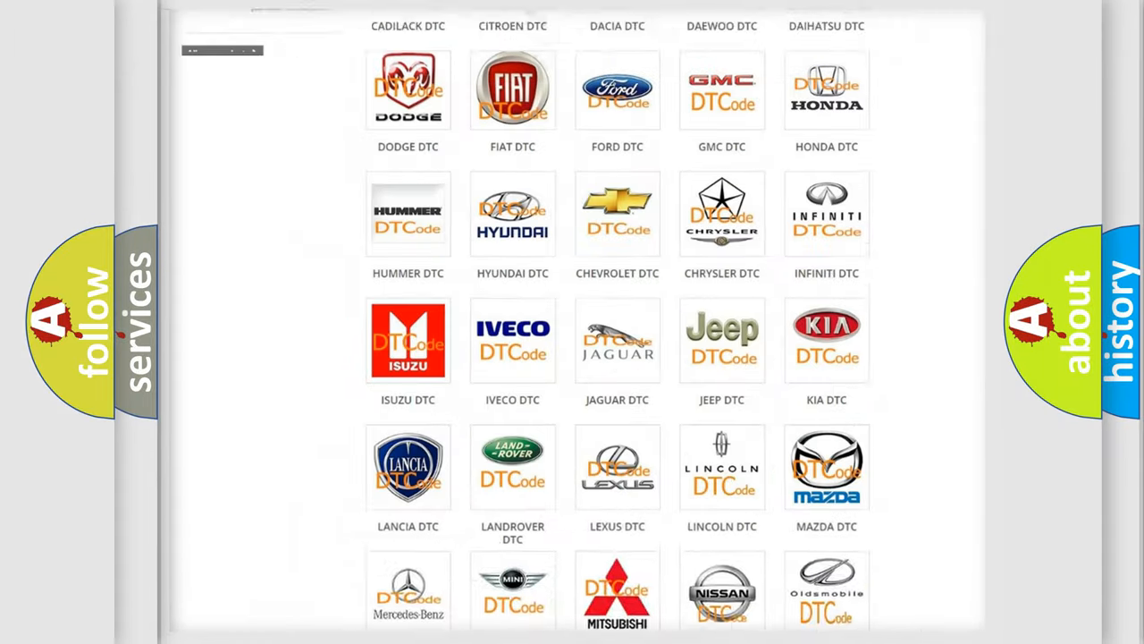
Open the Buick DTC code list and scroll through it toward the B1000 codes.
scroll(up, 3)
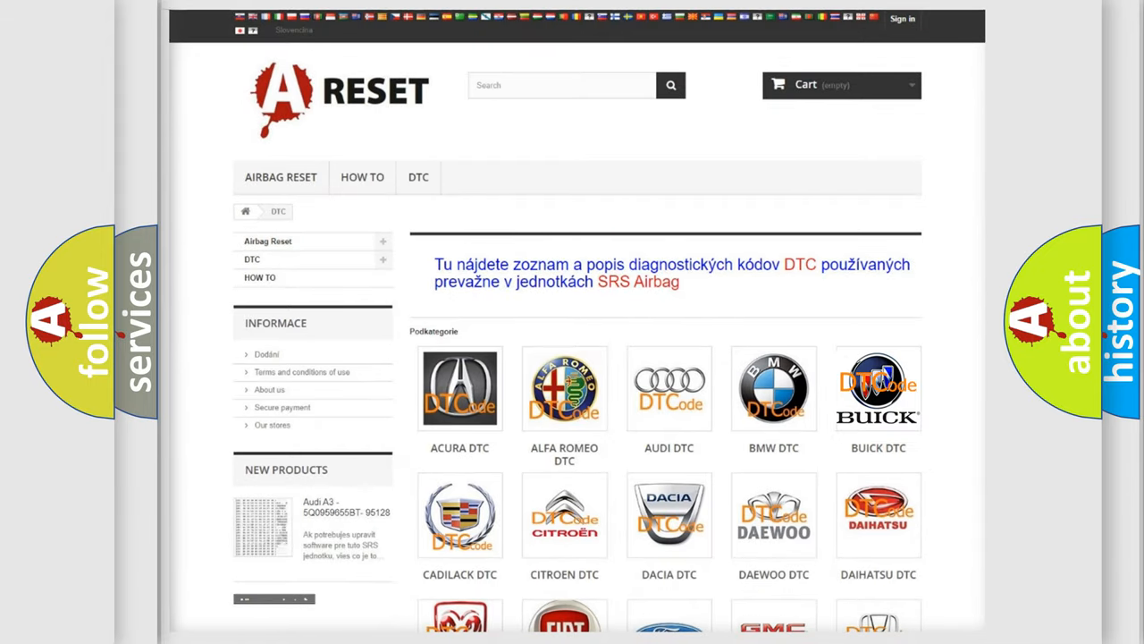
click(878, 387)
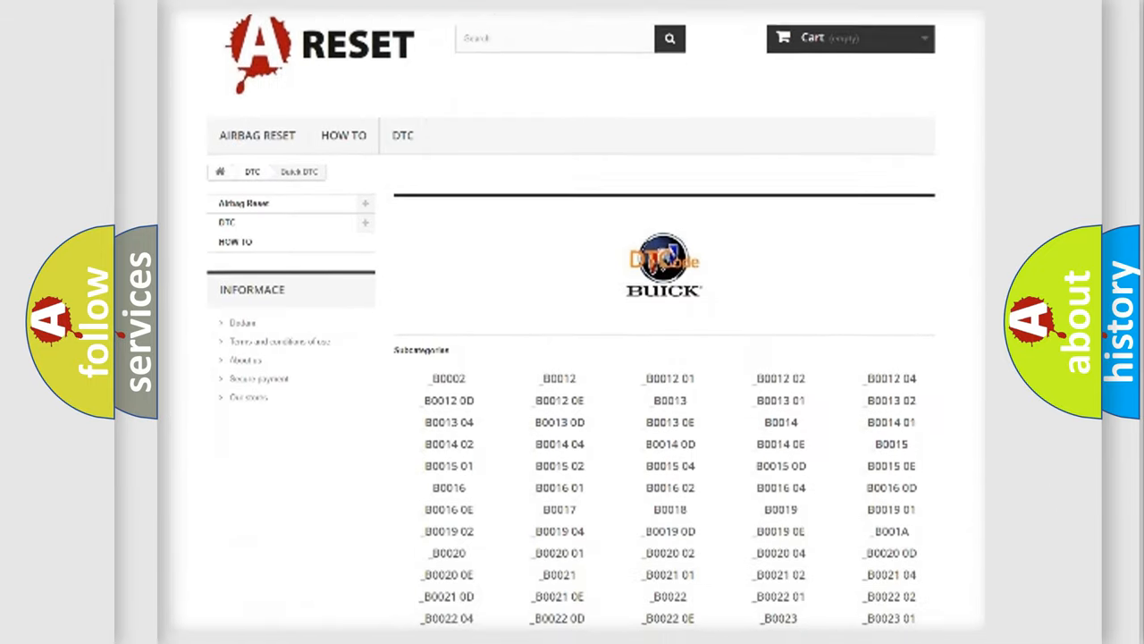
scroll(down, 3)
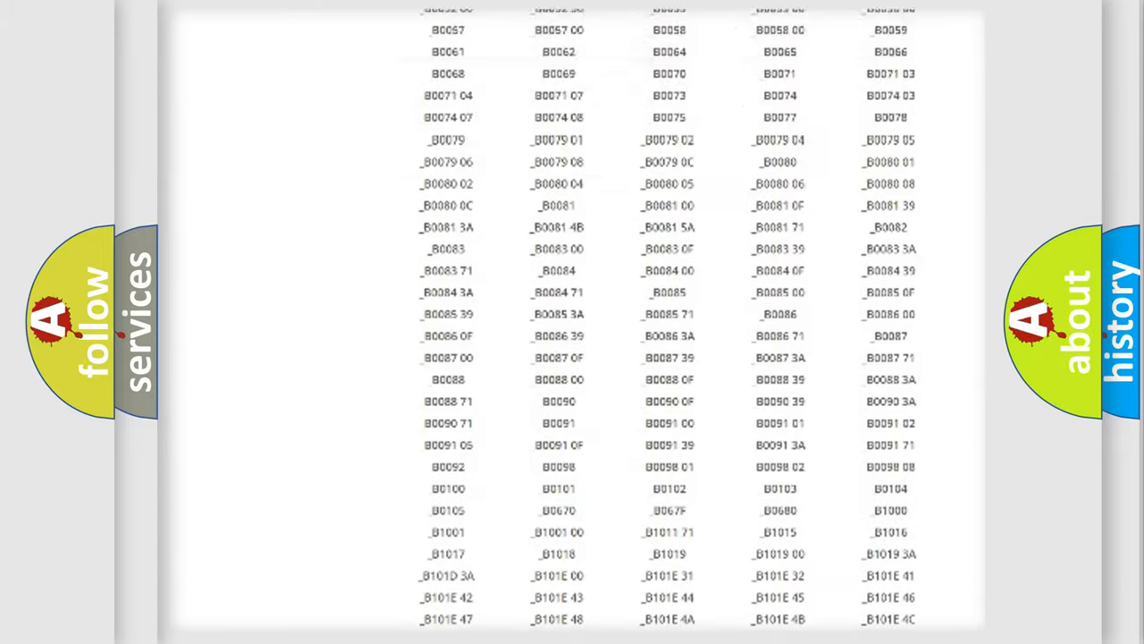
scroll(up, 3)
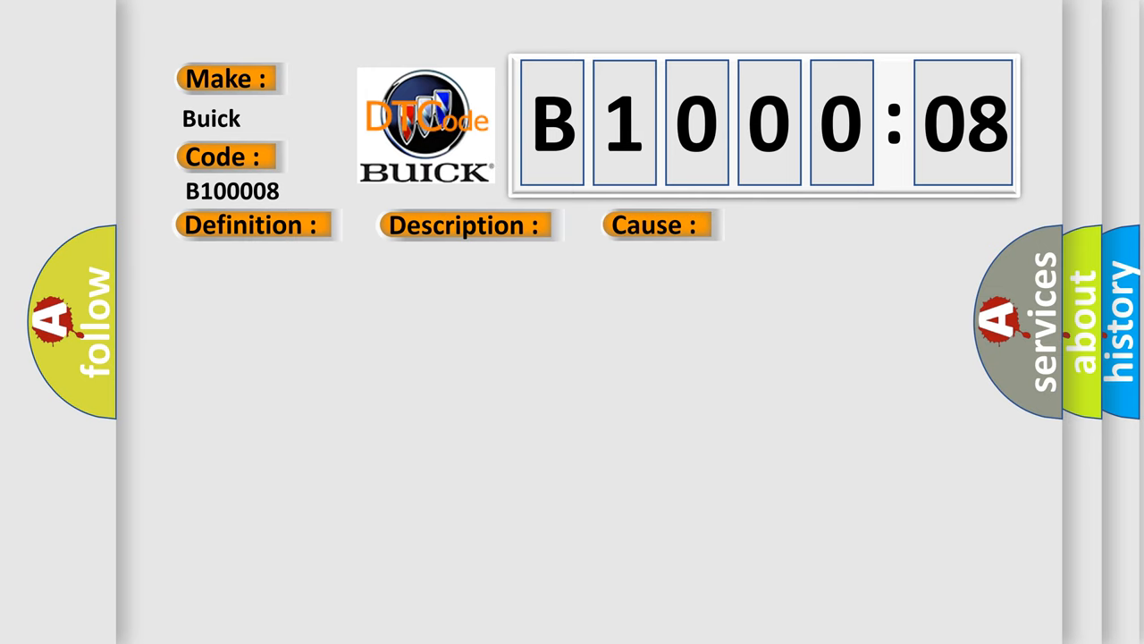
Reveal the B1000:08 internal module malfunction definition, description and cause text on the slide.
click(250, 224)
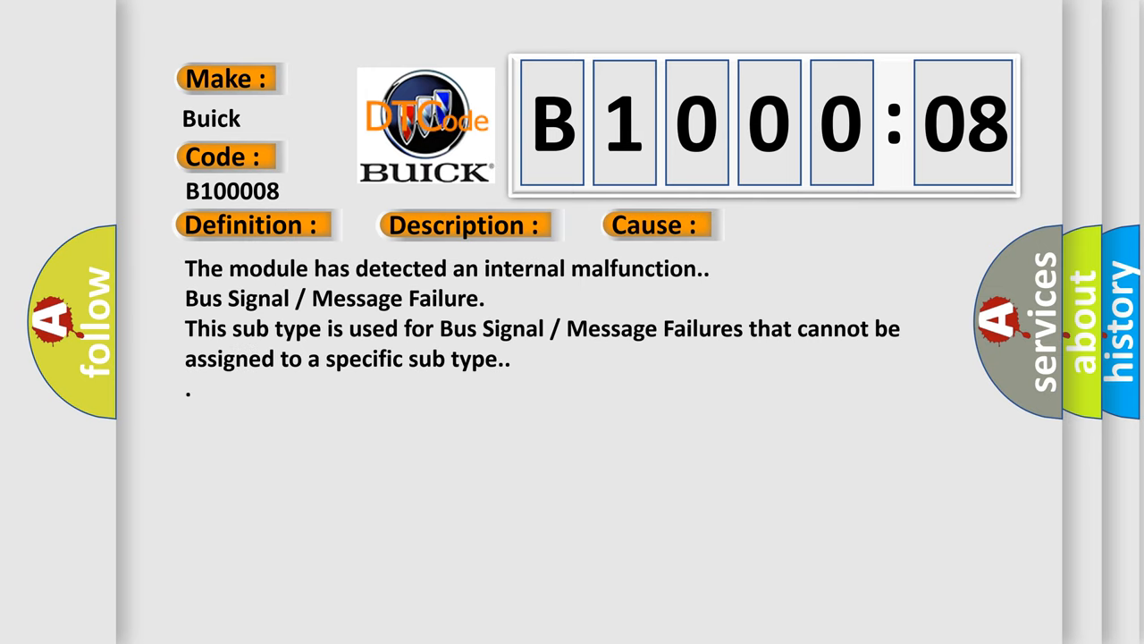